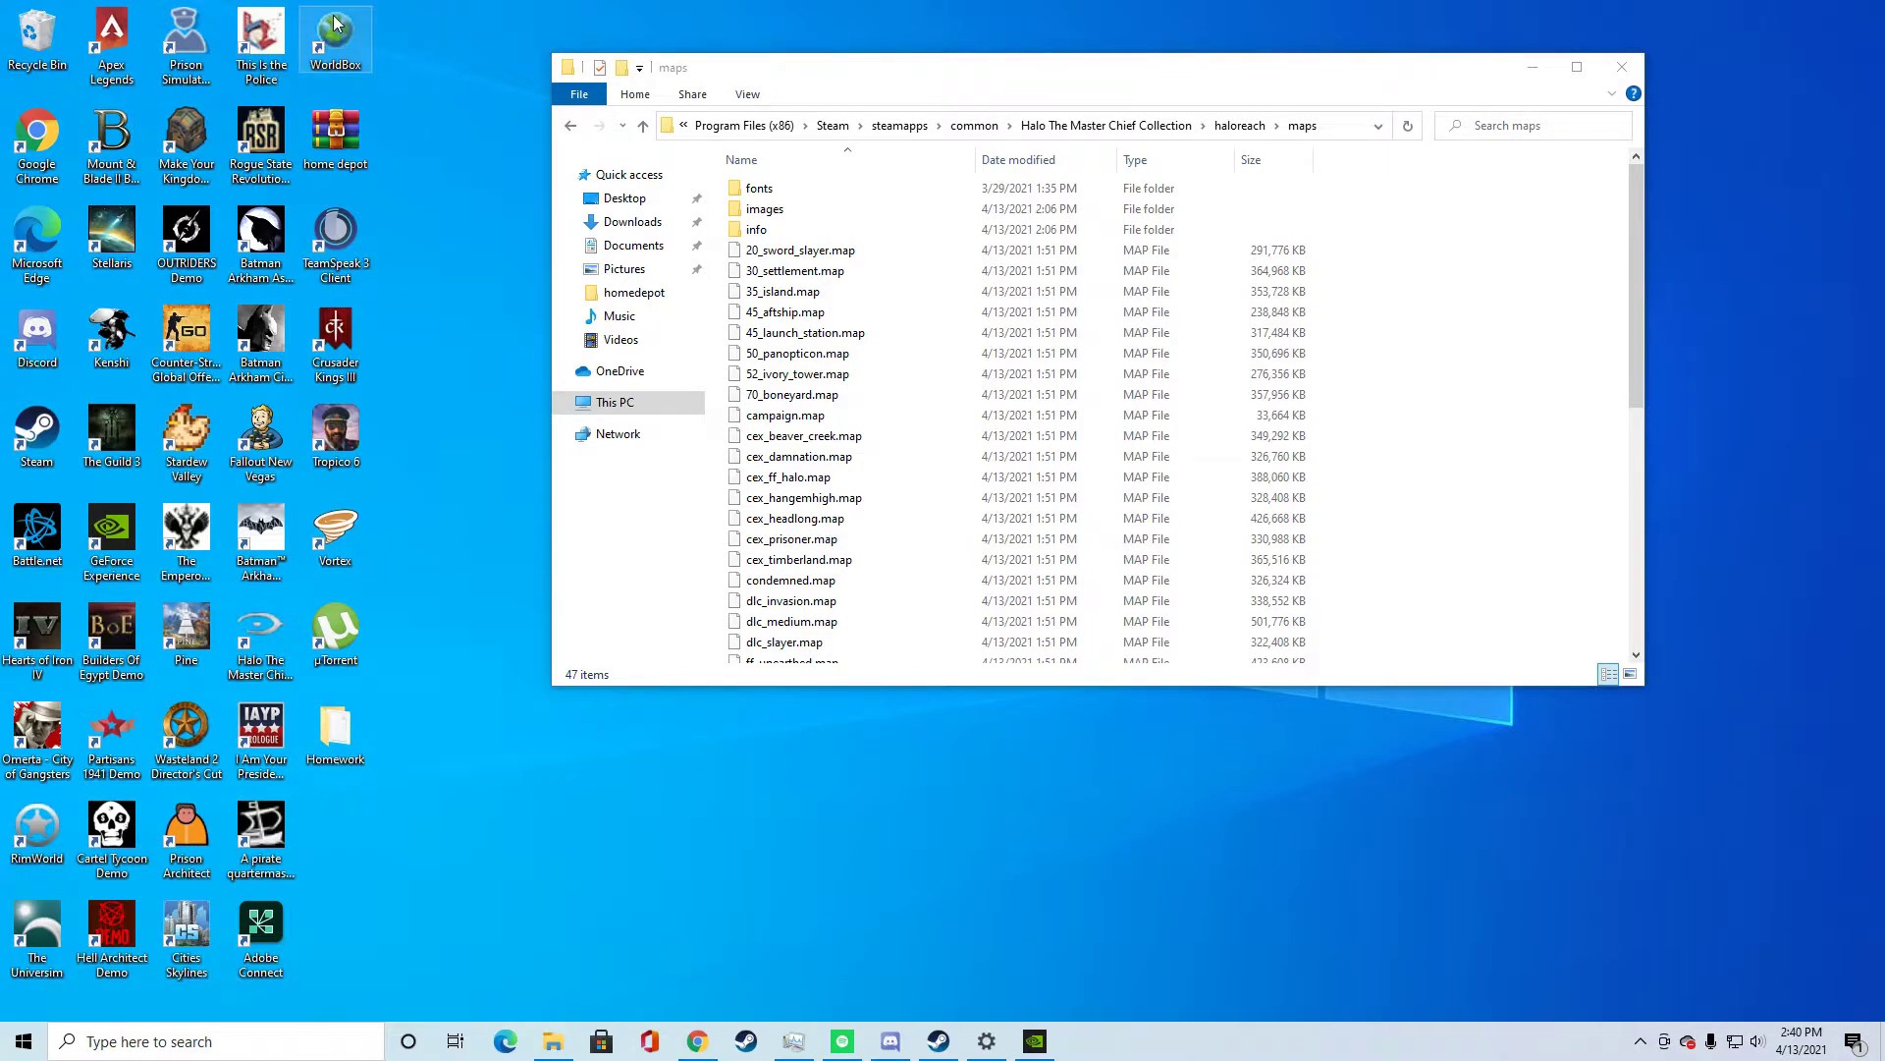
Step: Open the WorldBox install folder inside Program Files (x86) in a second window
double_click(333, 33)
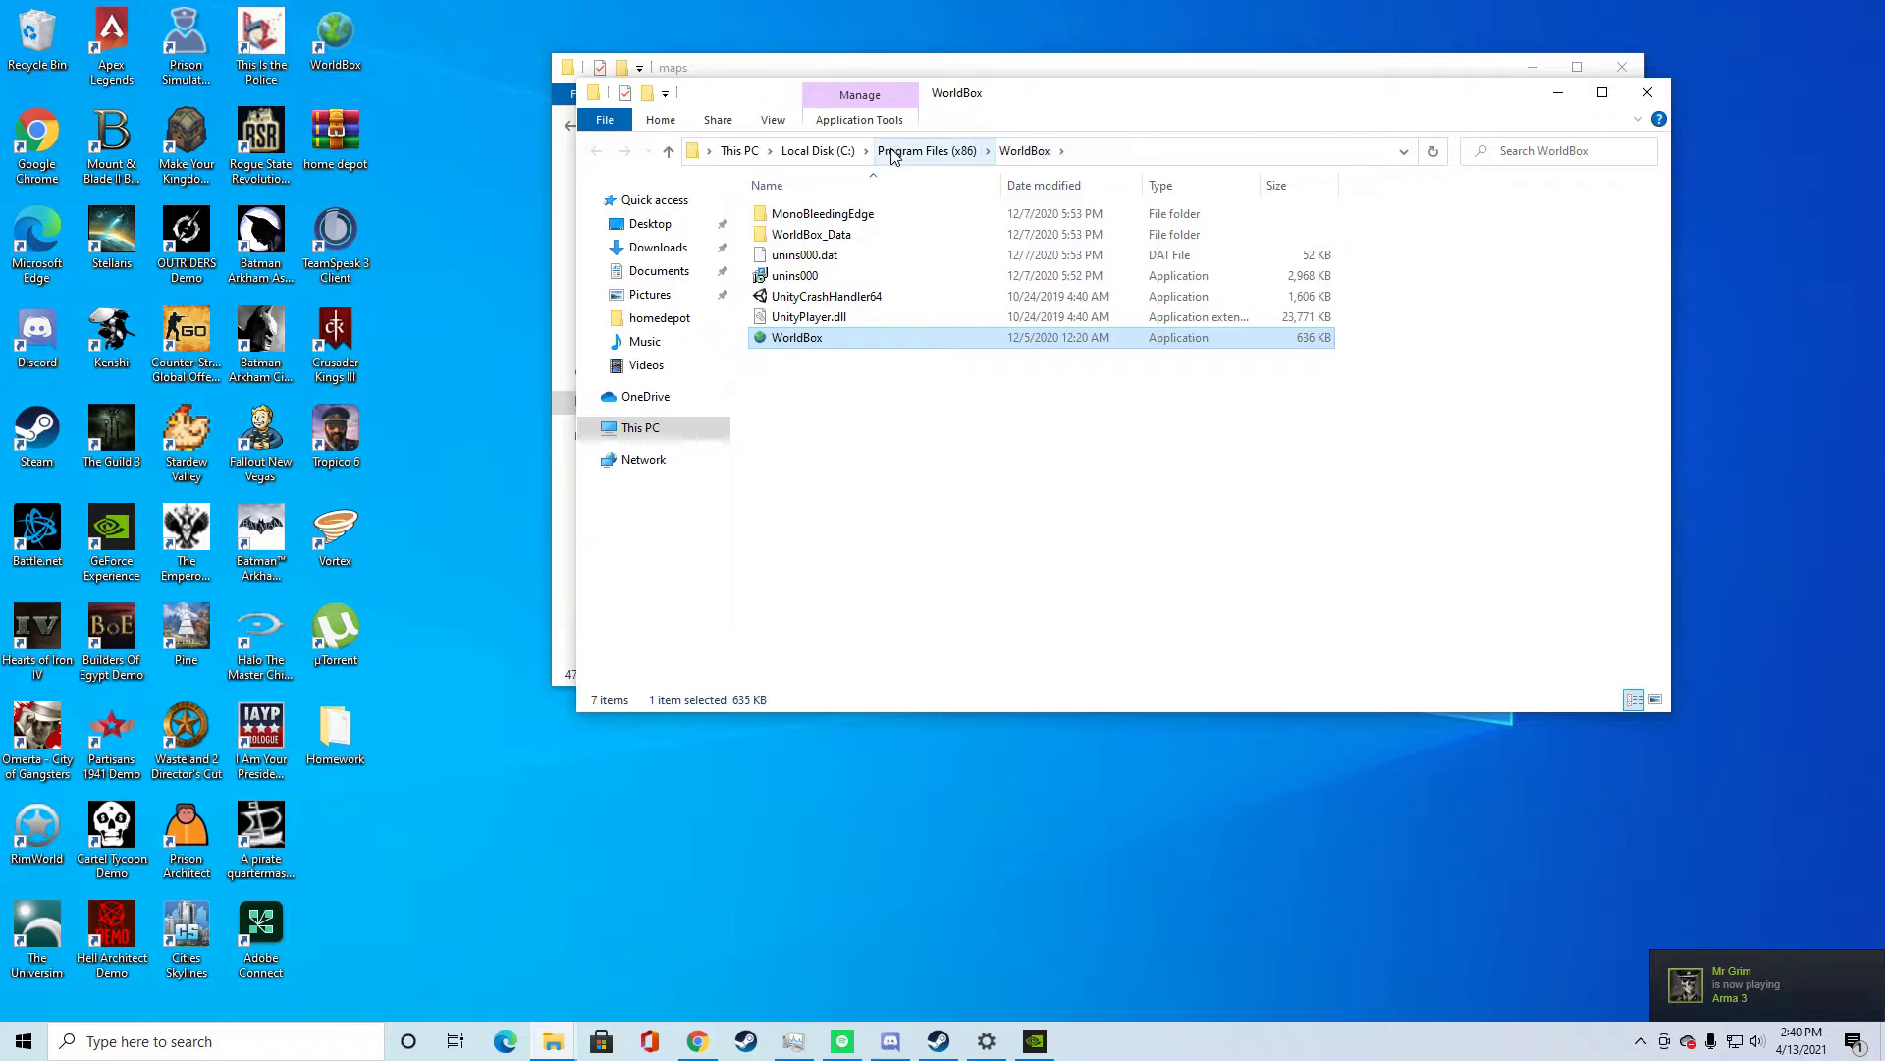
mouse_move(1124, 395)
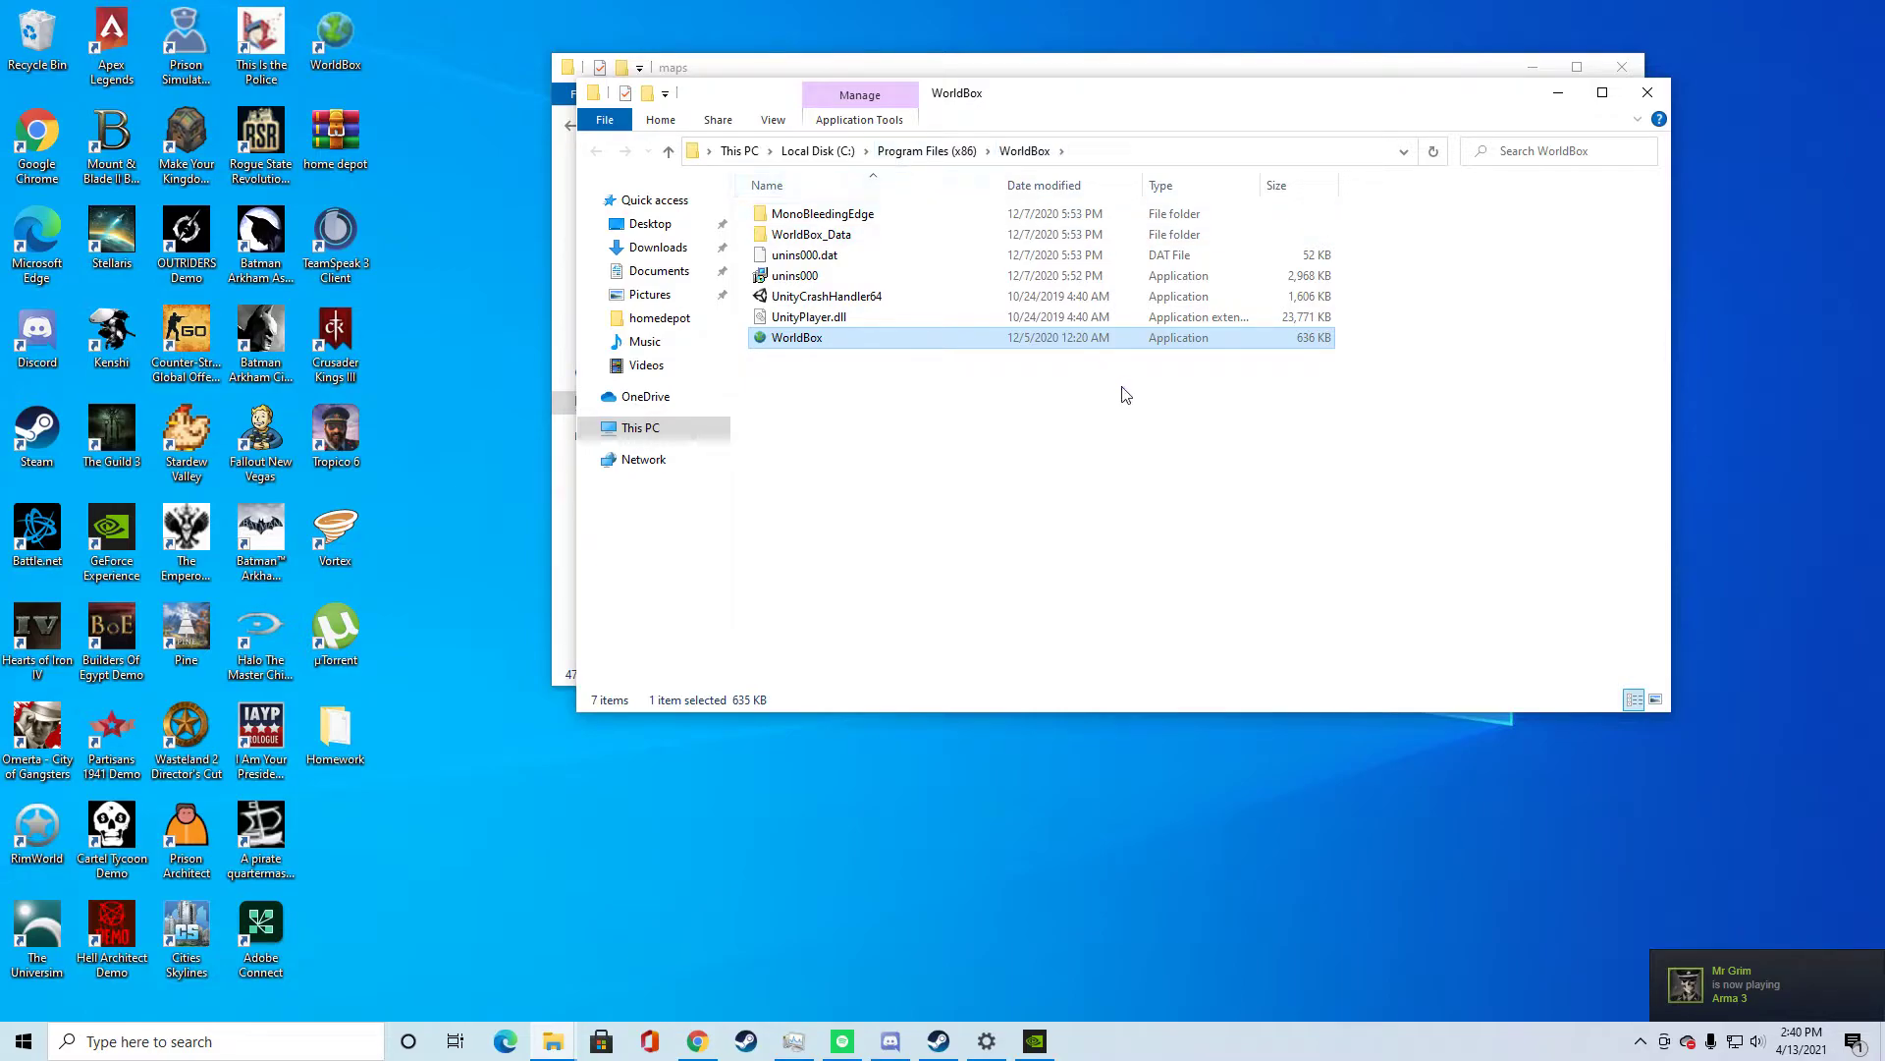
mouse_move(379, 22)
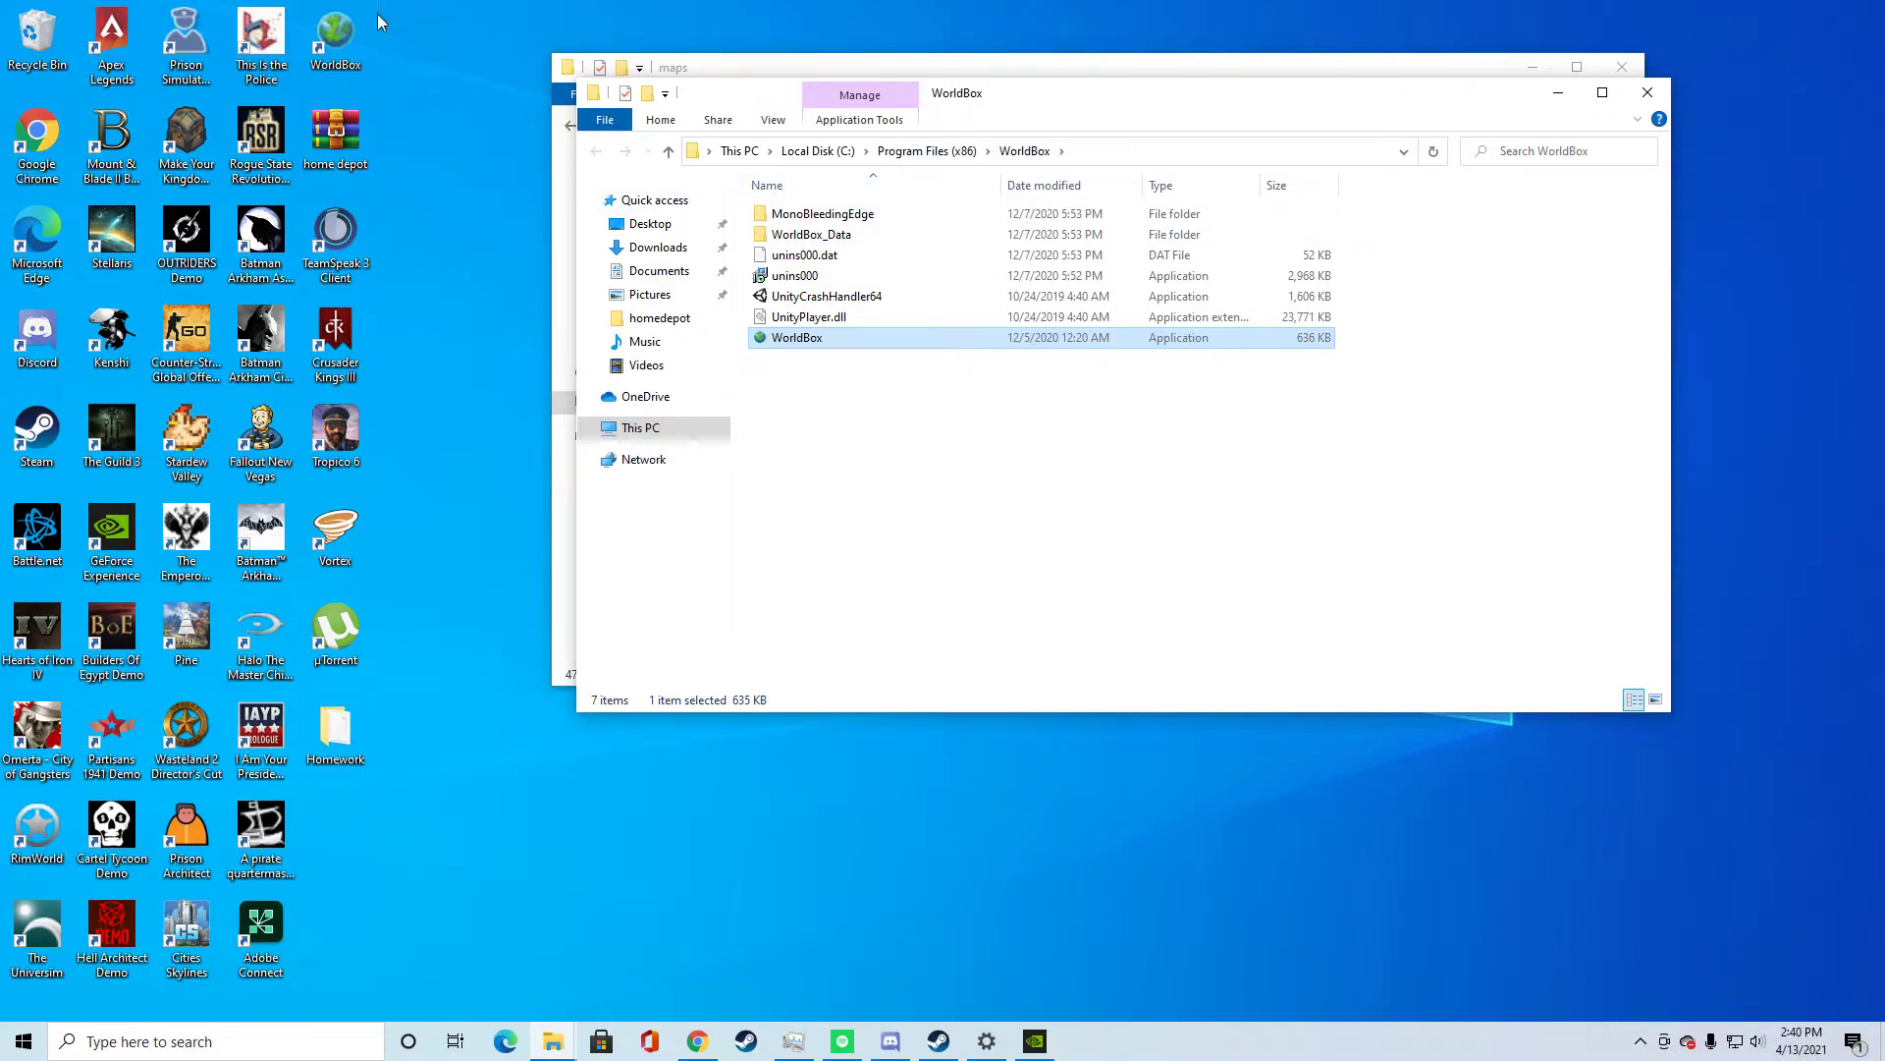
Step: Close the WorldBox window, leaving only the Halo Reach maps folder showing
right_click(334, 36)
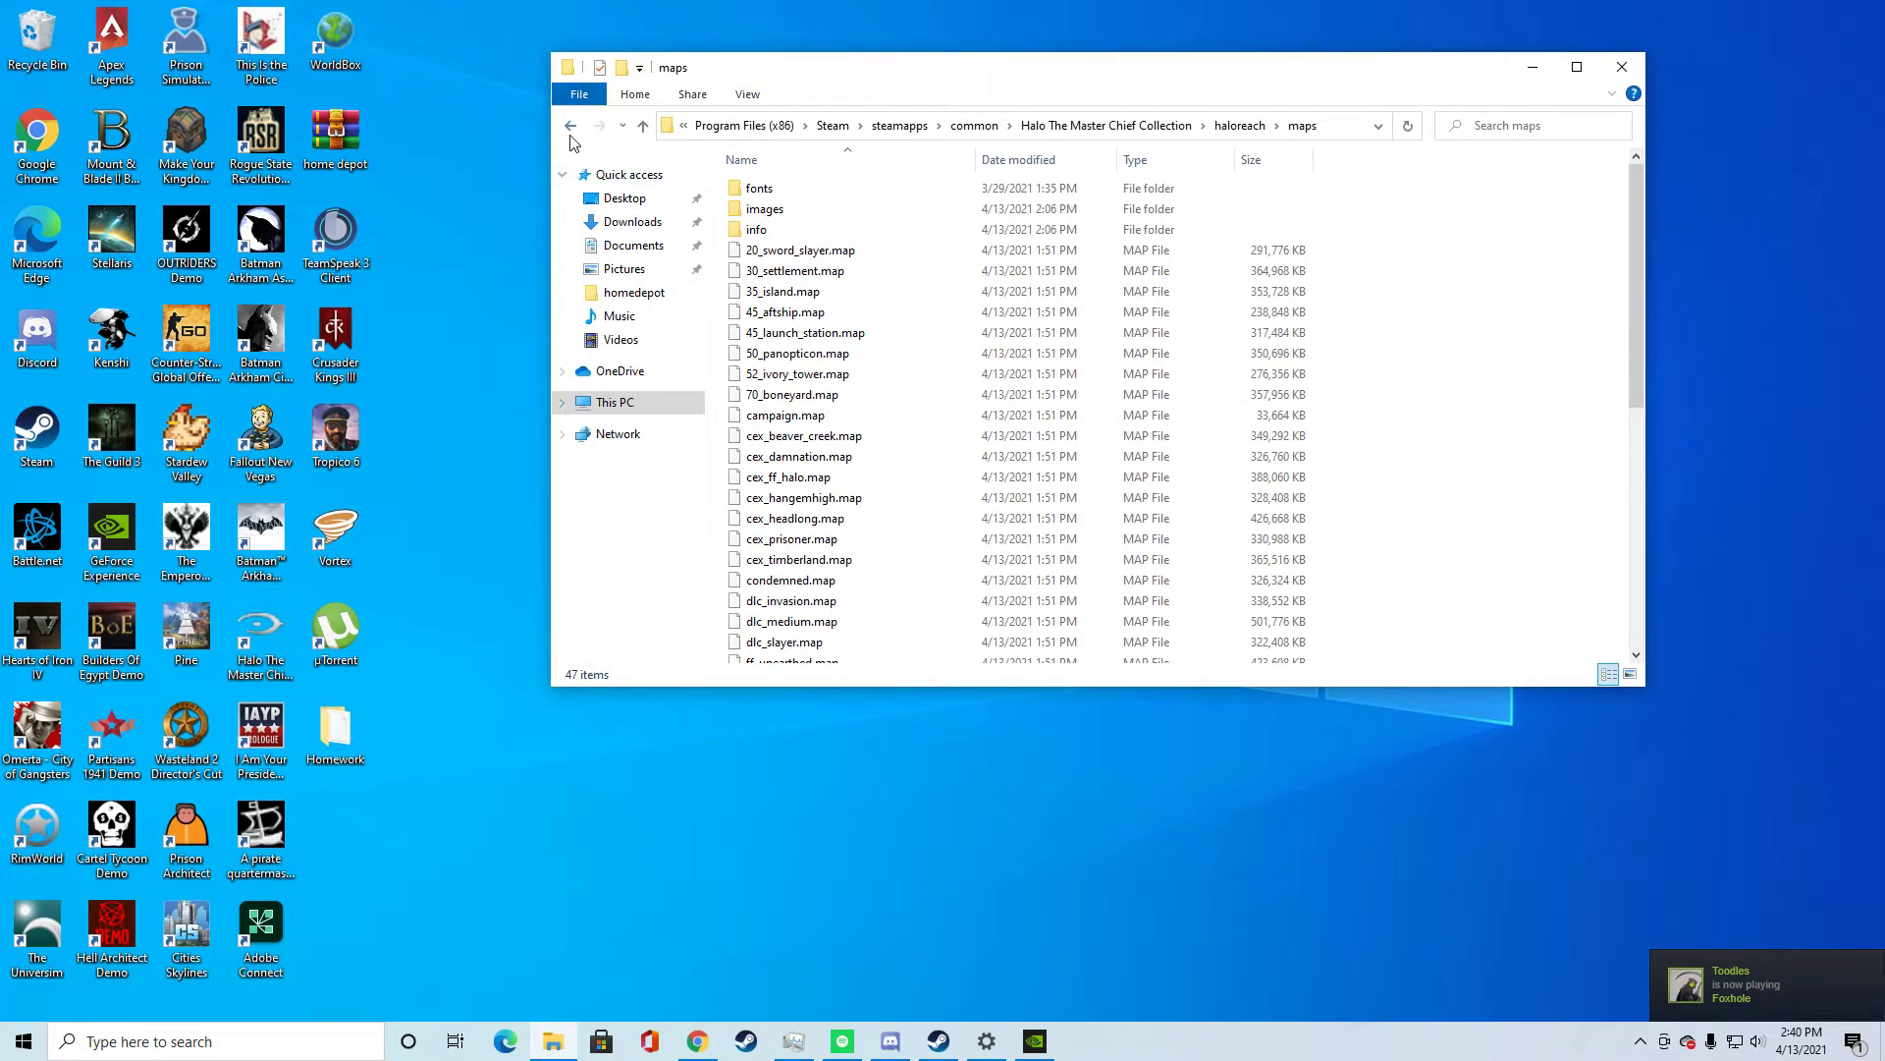
click(569, 125)
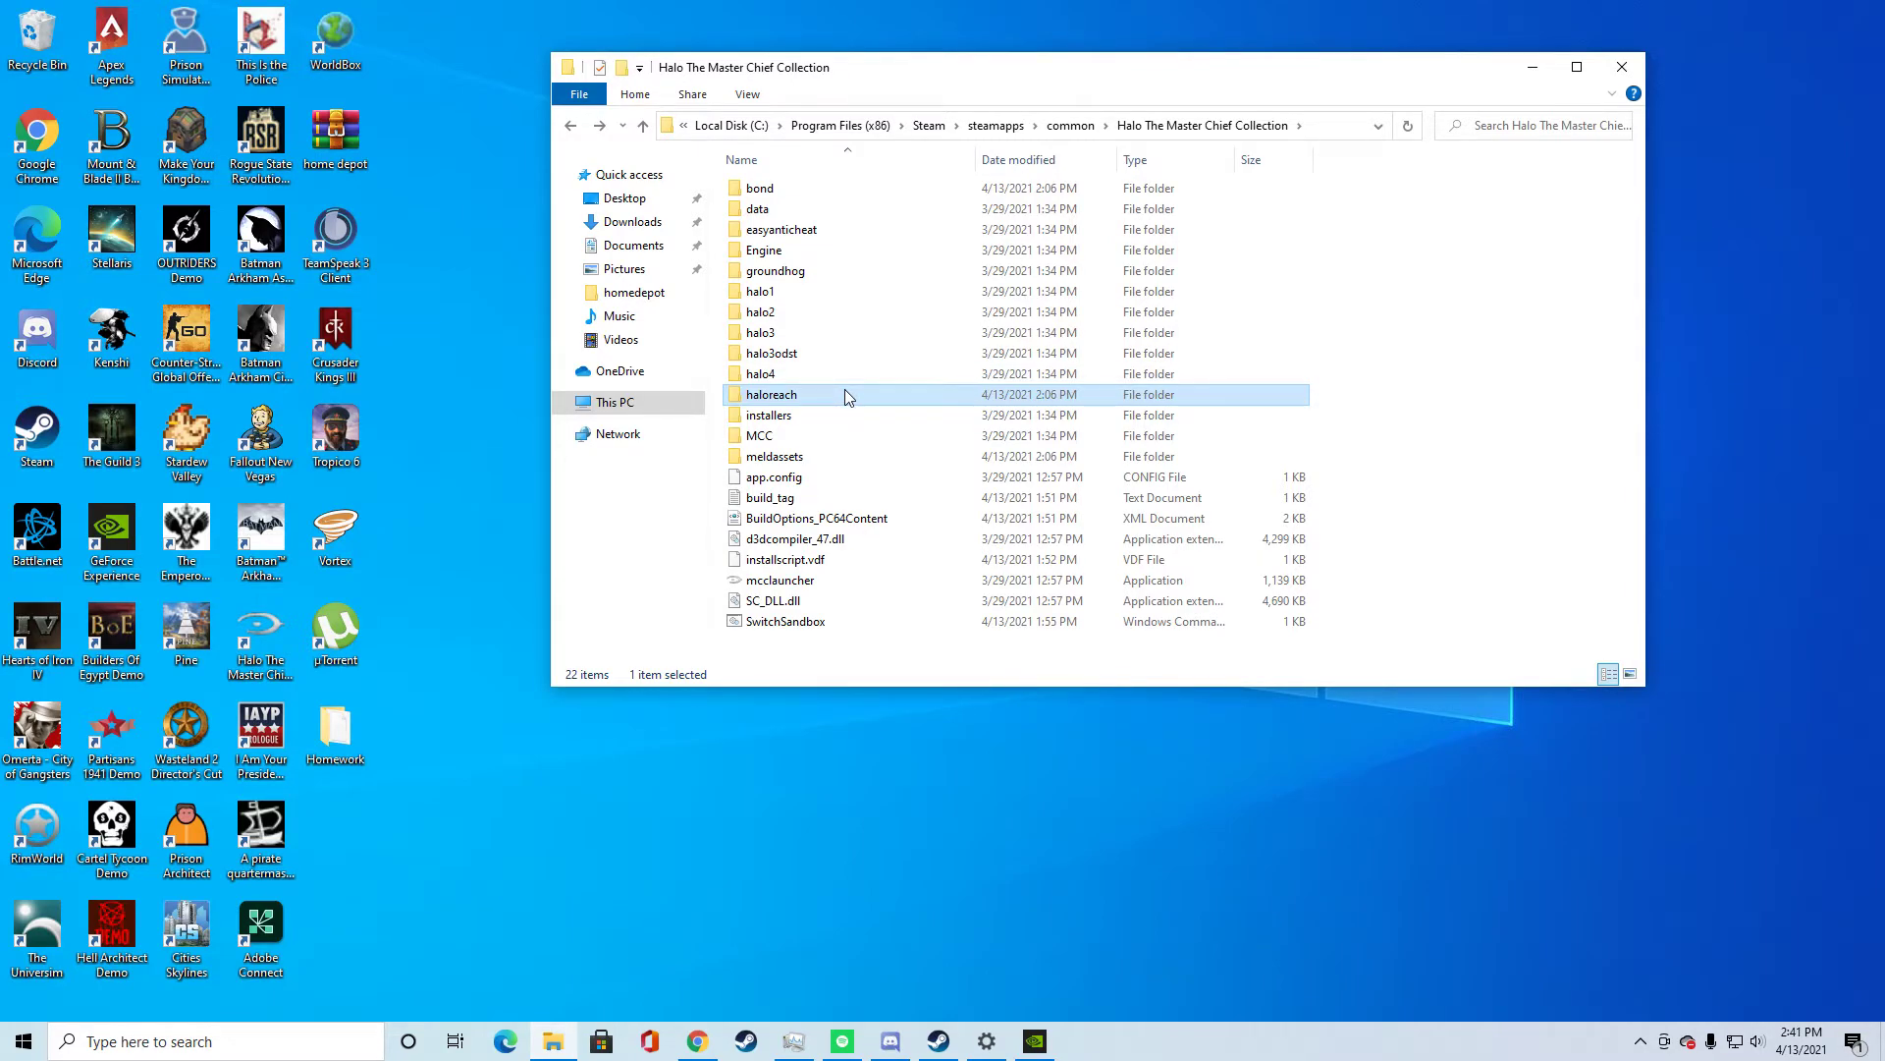
double_click(772, 394)
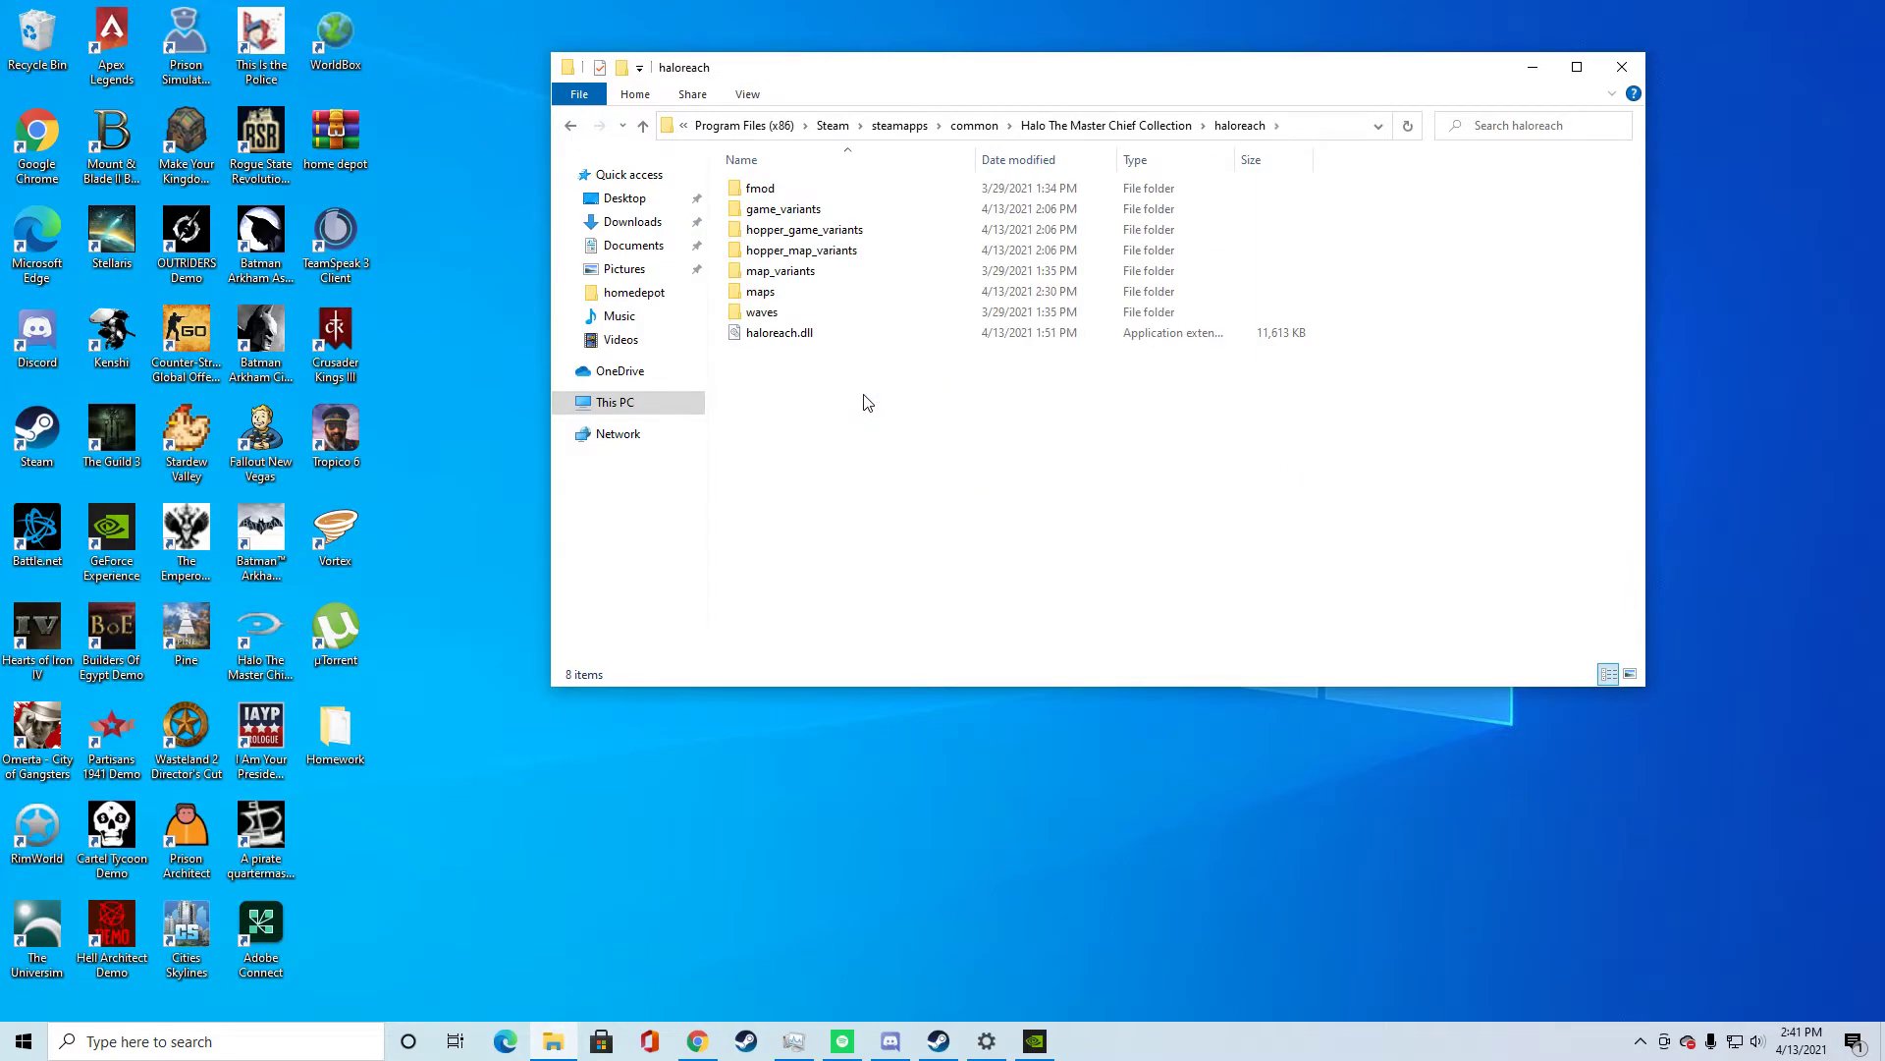
double_click(765, 291)
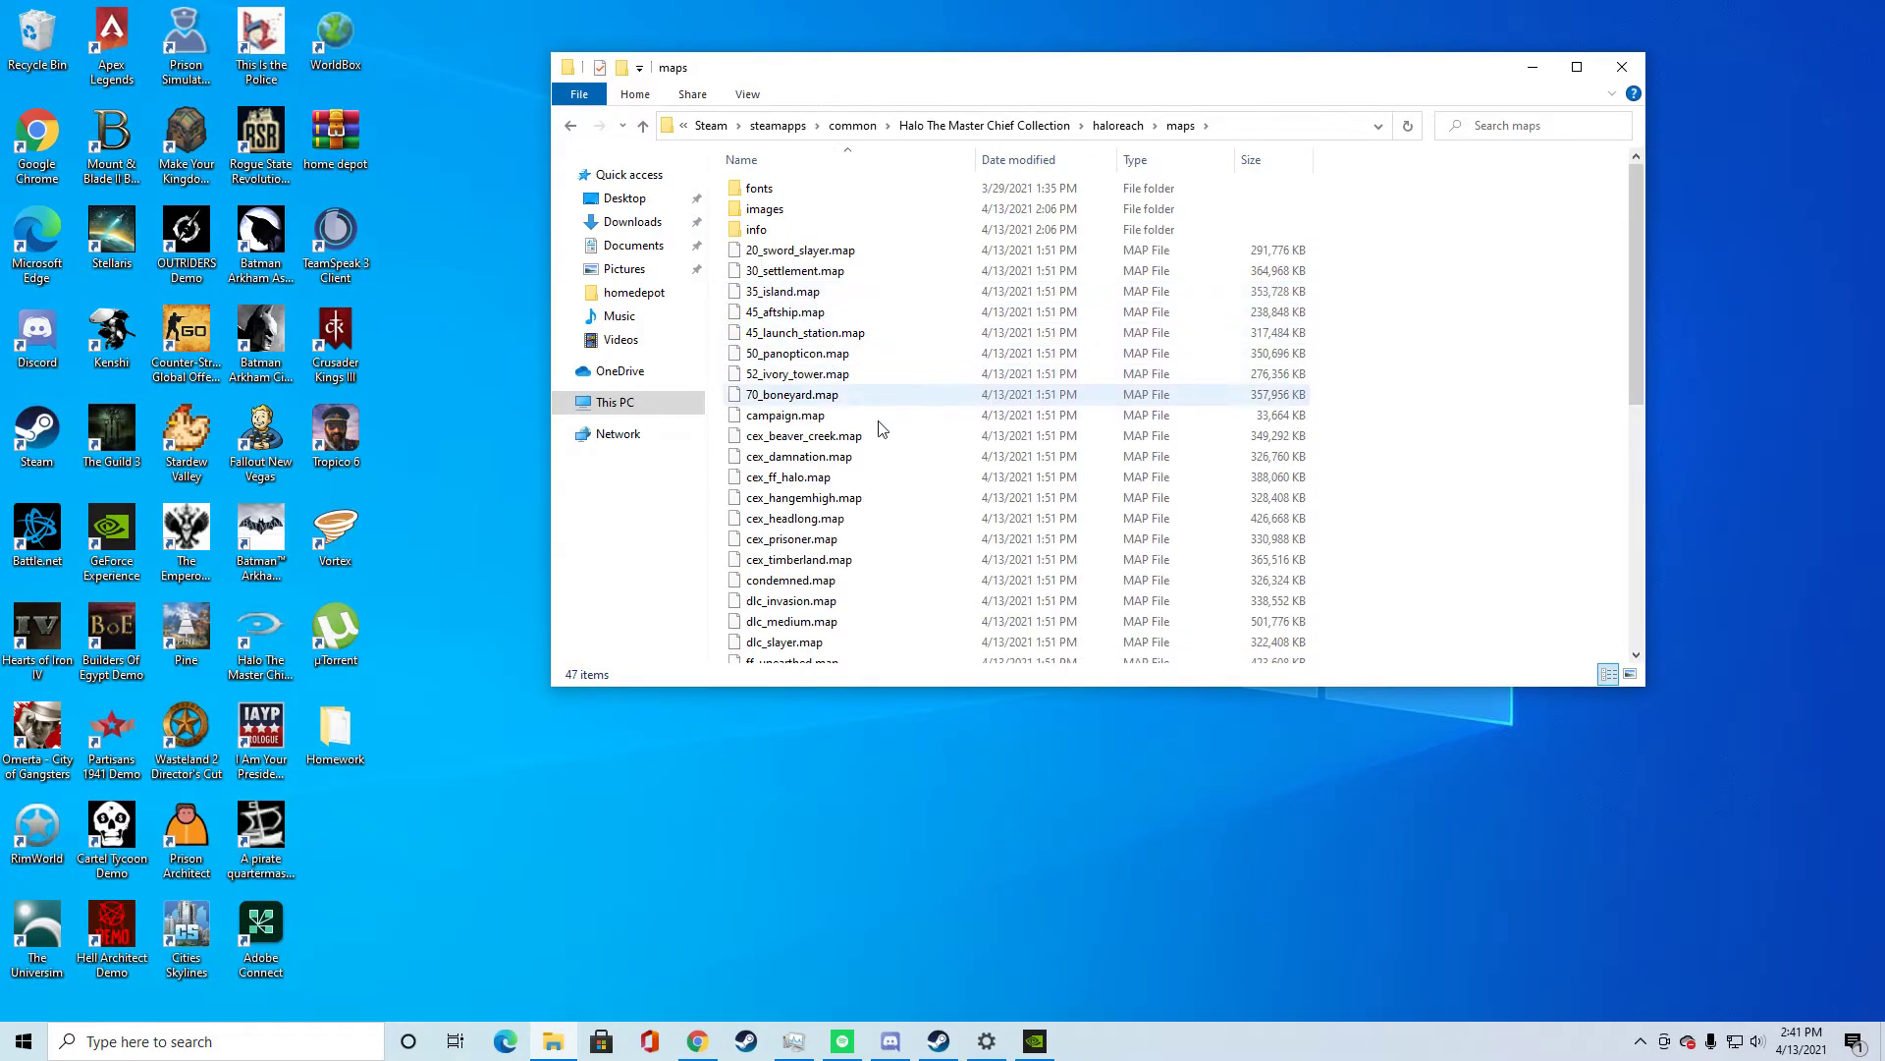
scroll(down, 3)
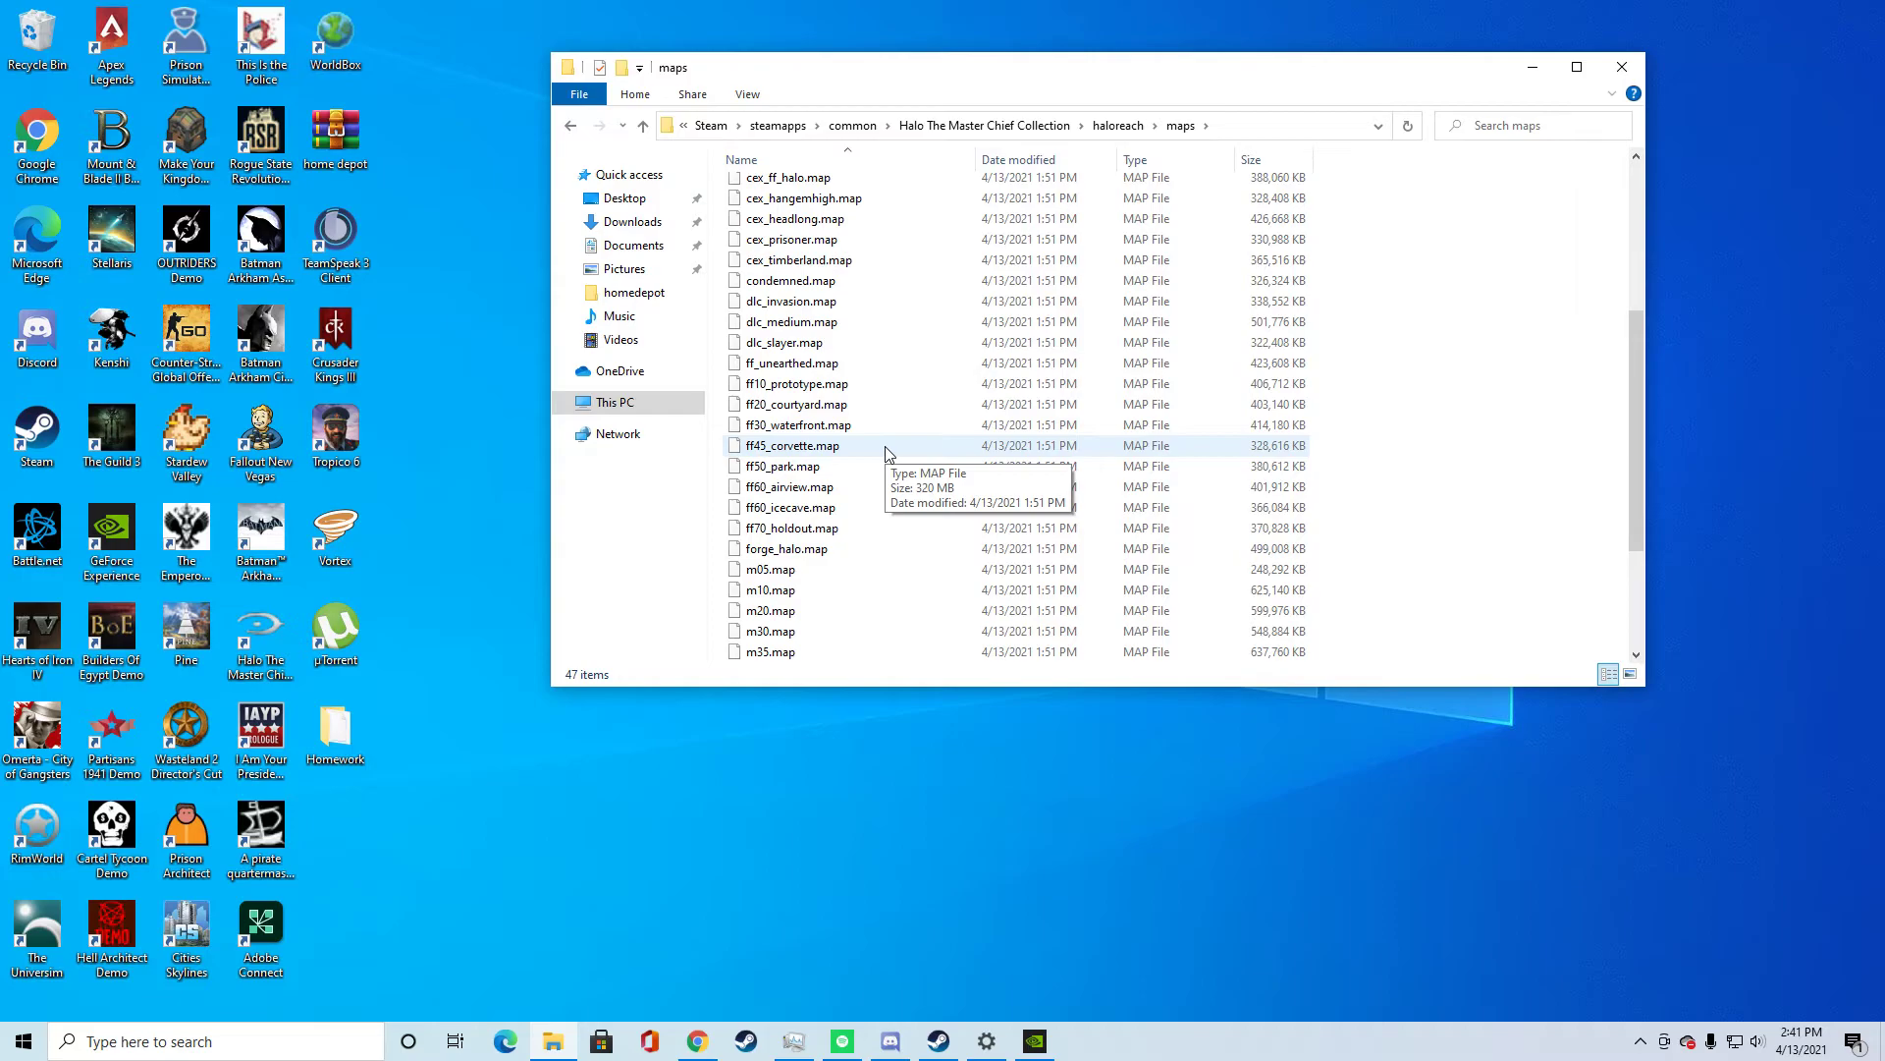